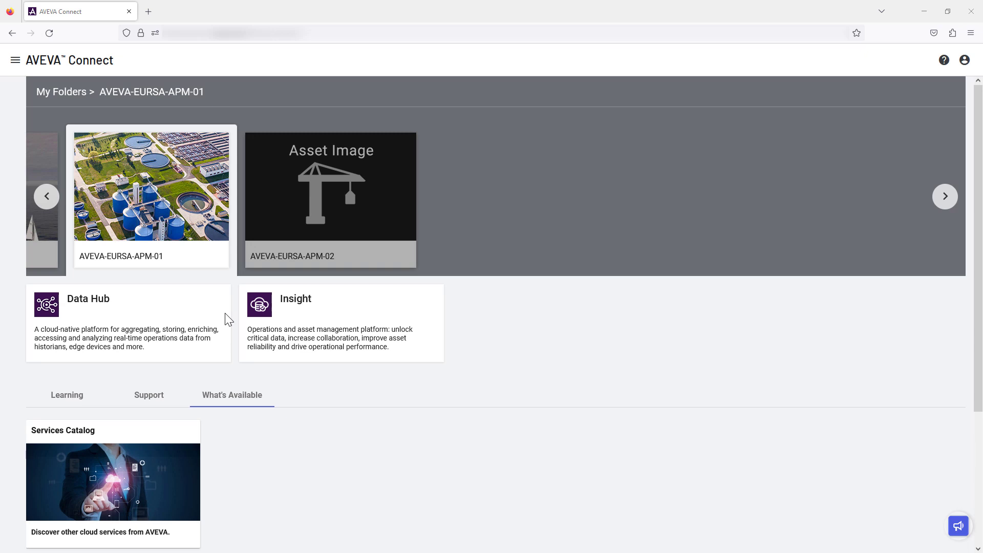
Launch Data Hub from the AVEVA Connect portal and go to Data Management > Communities.
click(88, 299)
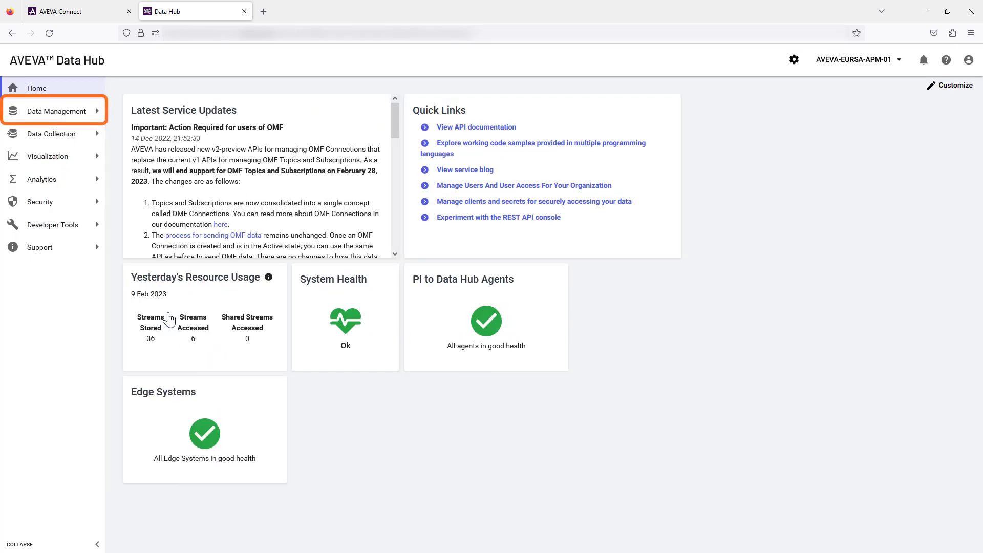
click(56, 111)
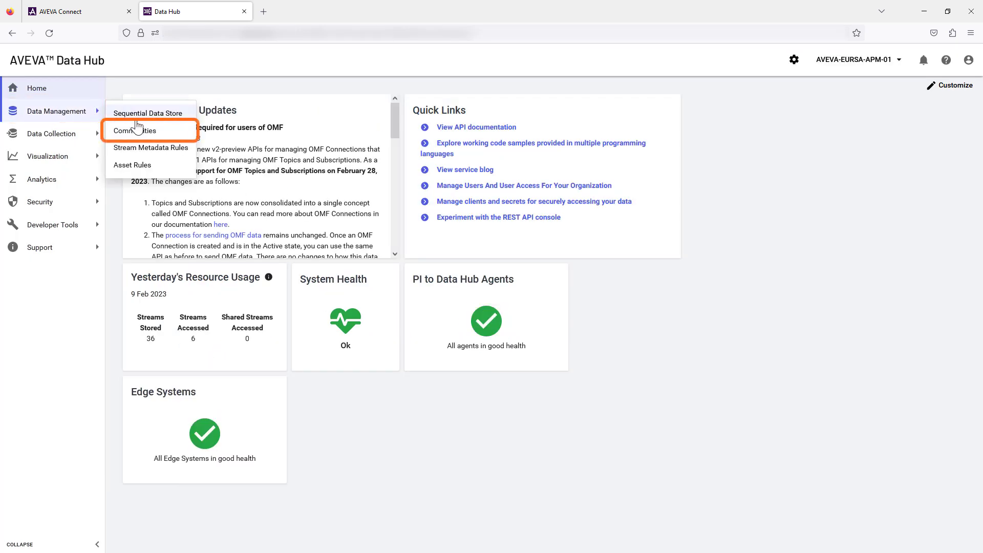
click(135, 130)
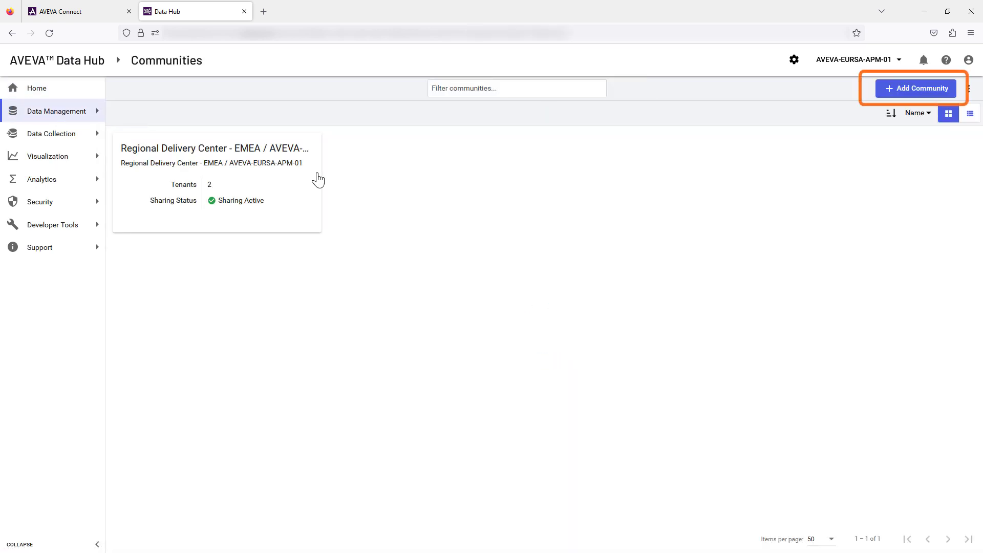
Start a new community and name it 'Test community'.
click(916, 88)
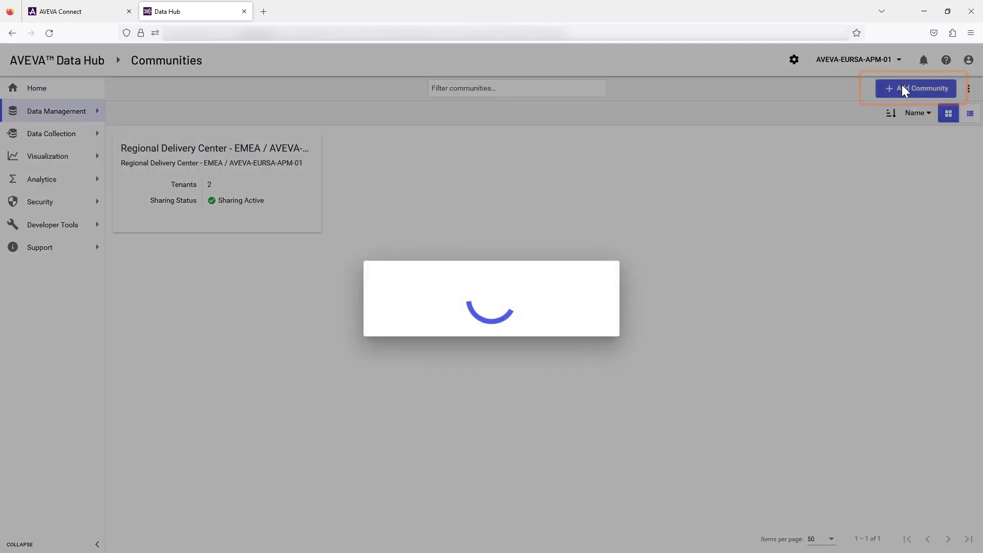
click(915, 87)
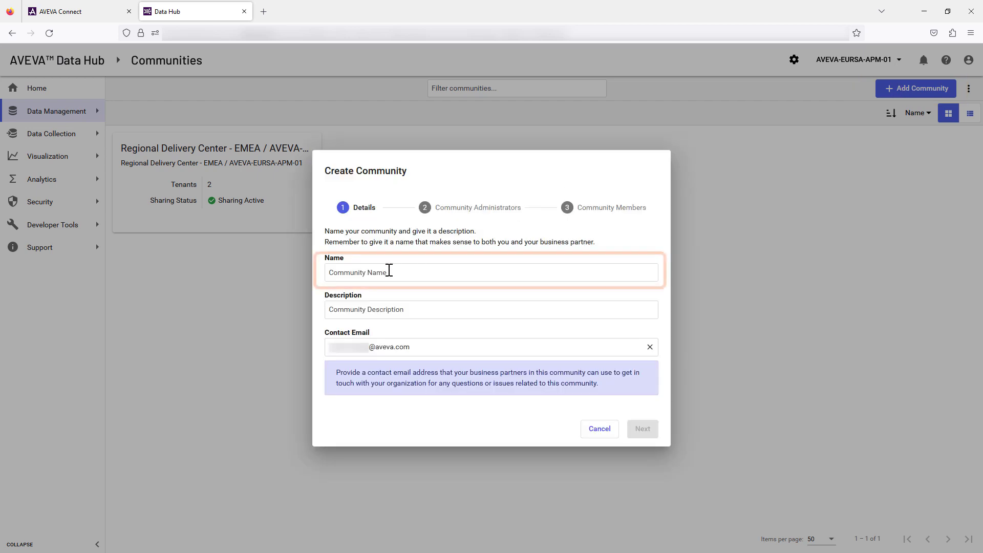
text(Test communi)
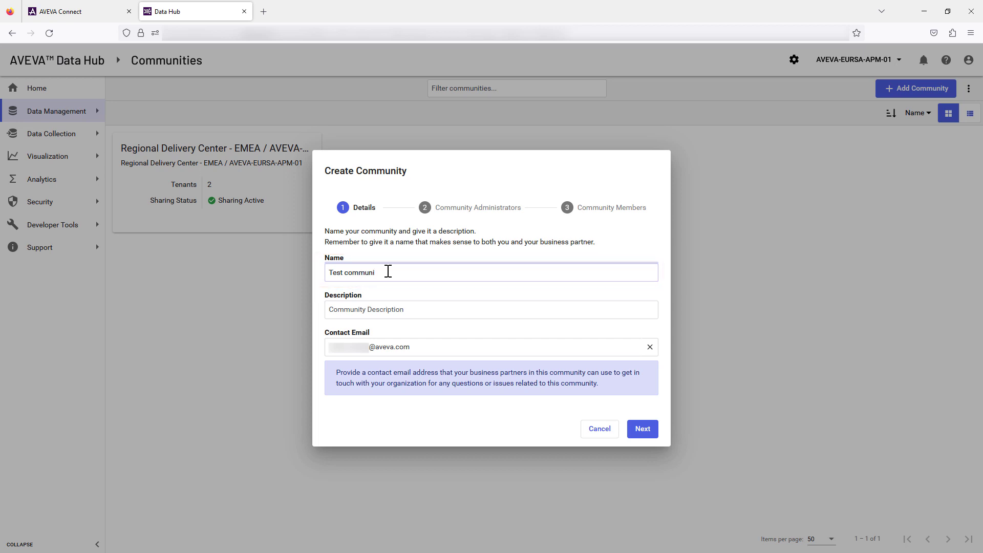
text(ty)
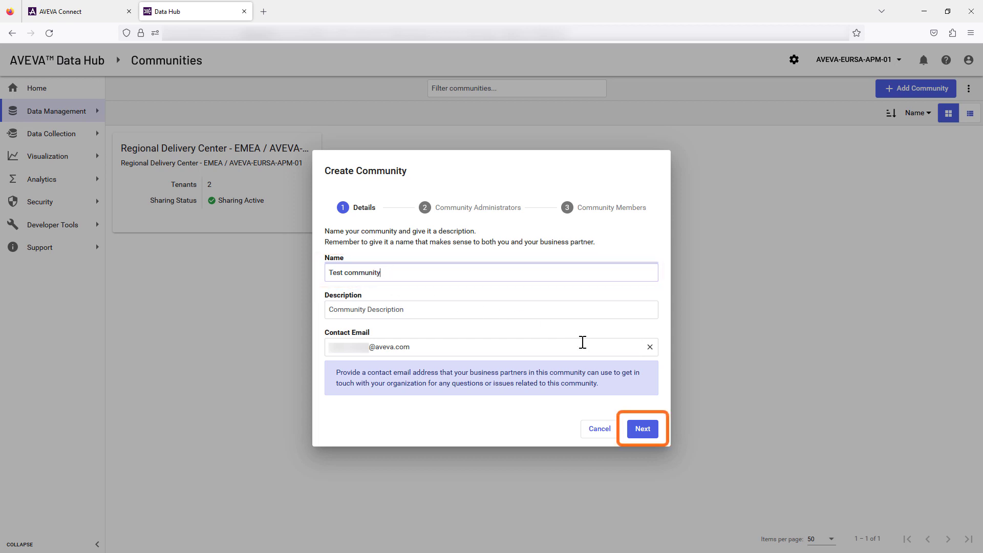
click(641, 428)
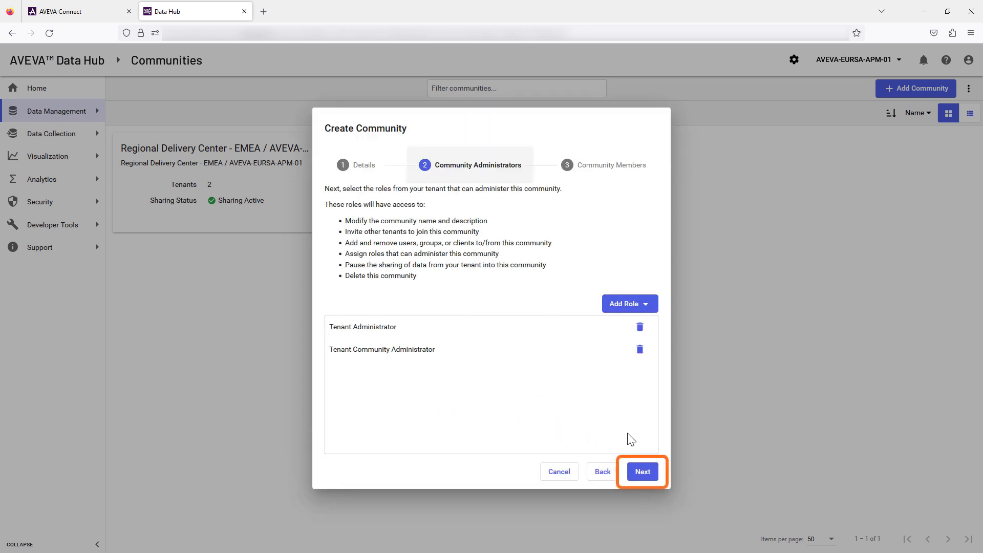
Keep default administrator roles, add the Administrator_DataHub group as member, and create it.
click(641, 472)
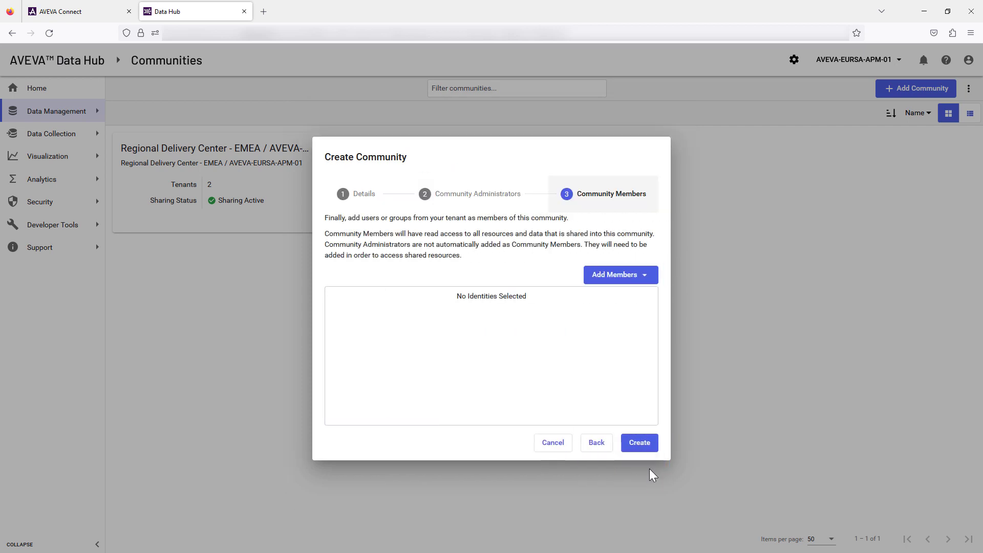
click(619, 274)
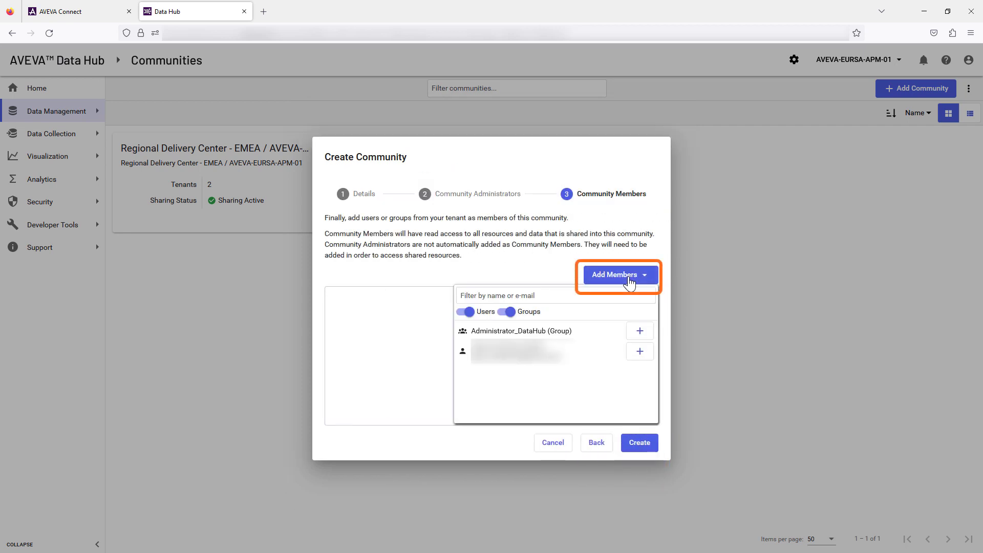
mouse_move(634, 335)
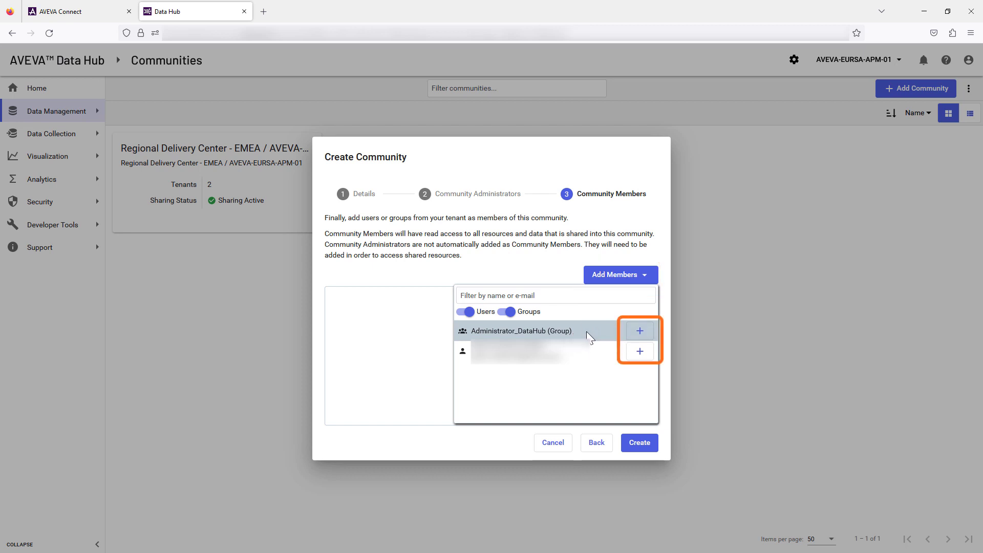
click(639, 330)
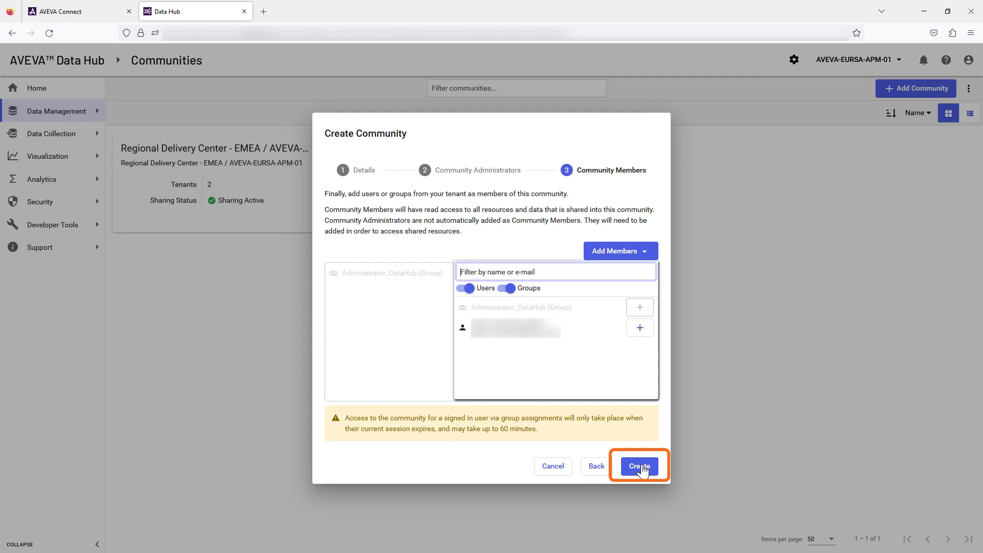
click(638, 465)
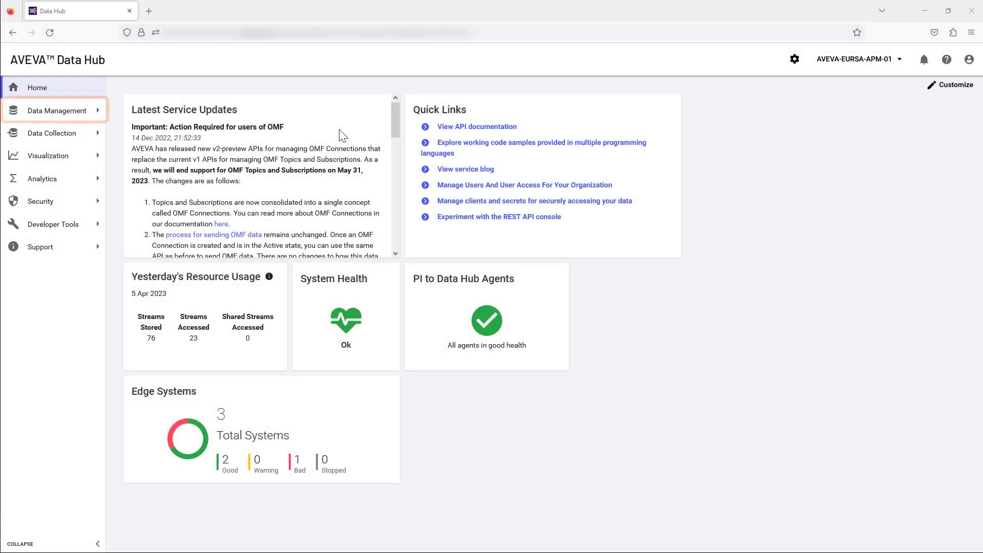
In Sequential Data Store, tick ten streams including DeviceStatus, NL/UTRECHT/BEDR01.HUM and BEDR01.PRES.
click(55, 111)
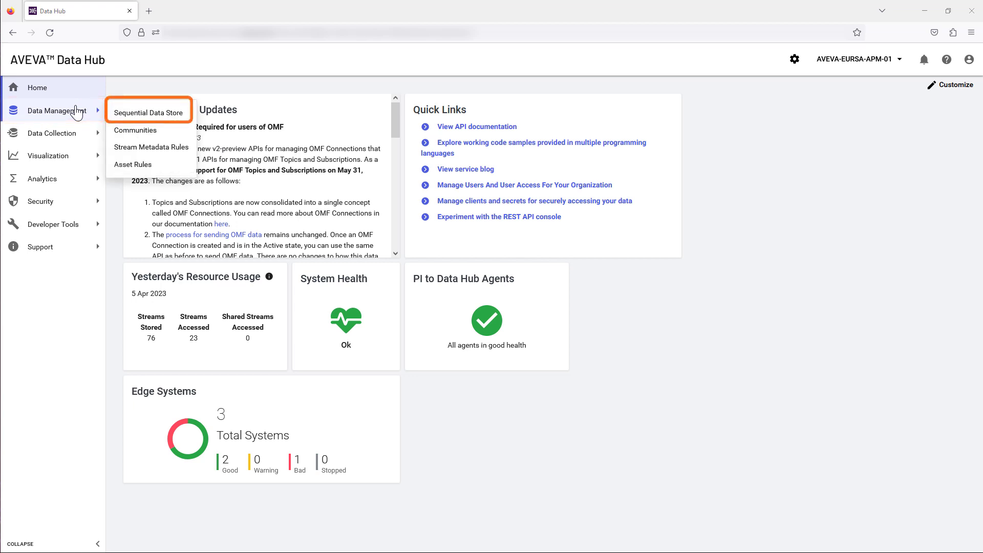
click(148, 111)
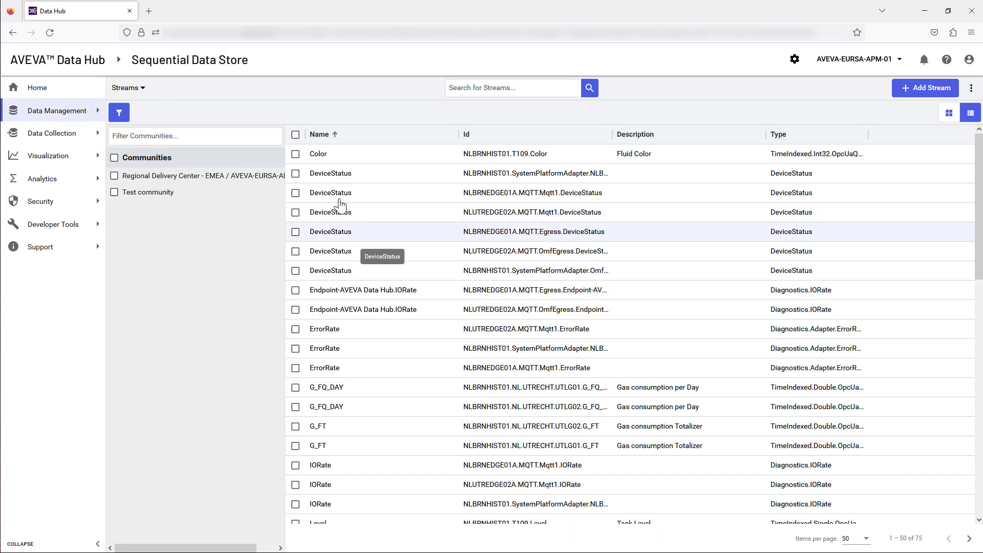
click(295, 173)
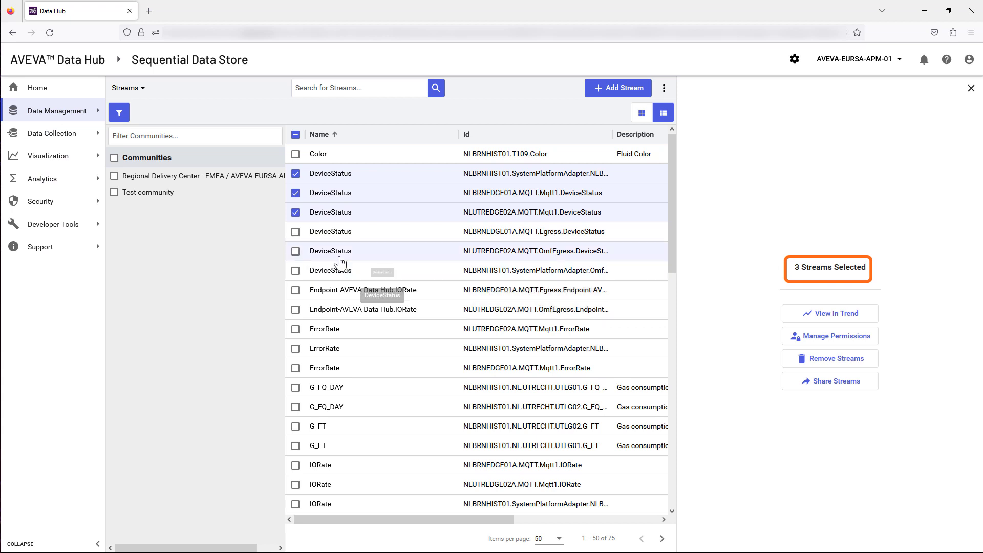
scroll(down, 3)
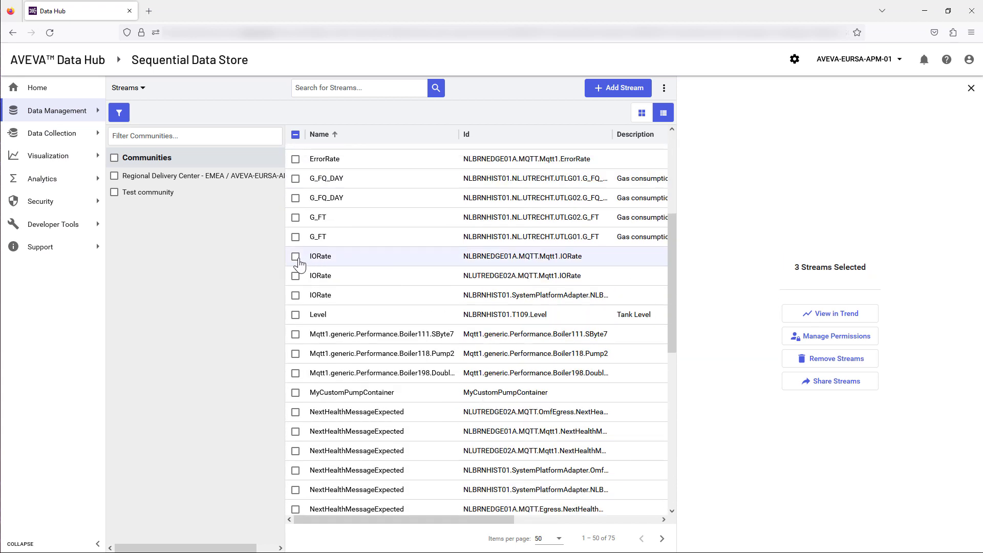
click(296, 275)
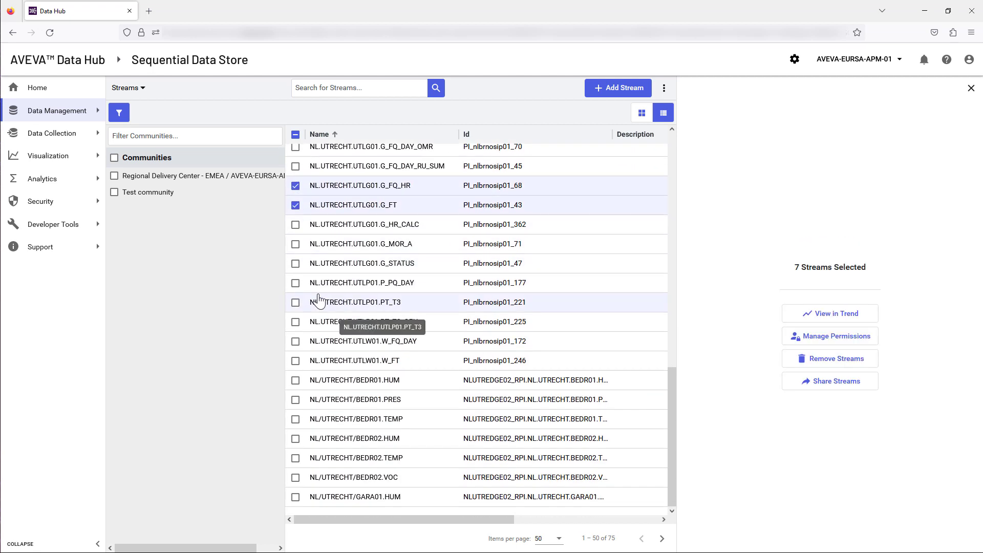
click(295, 380)
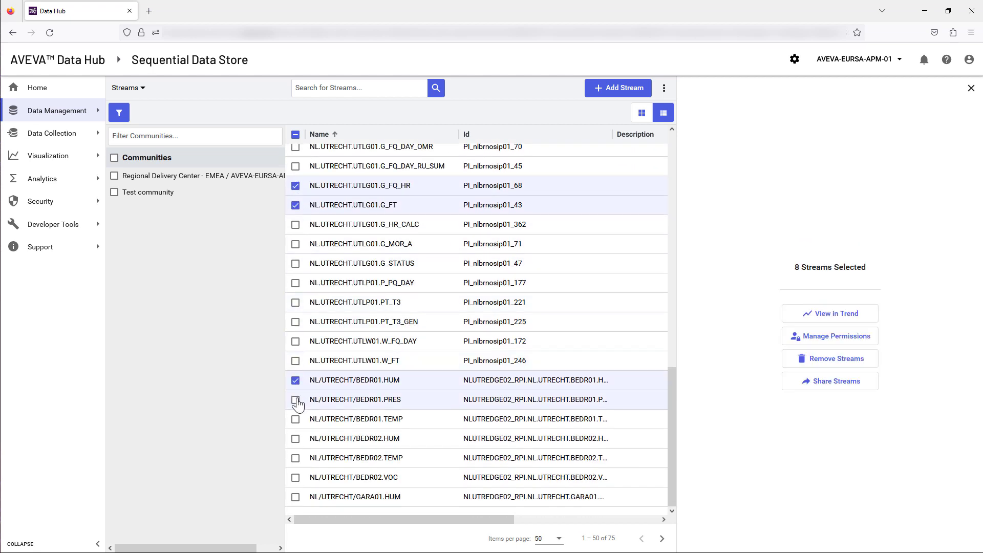
click(295, 419)
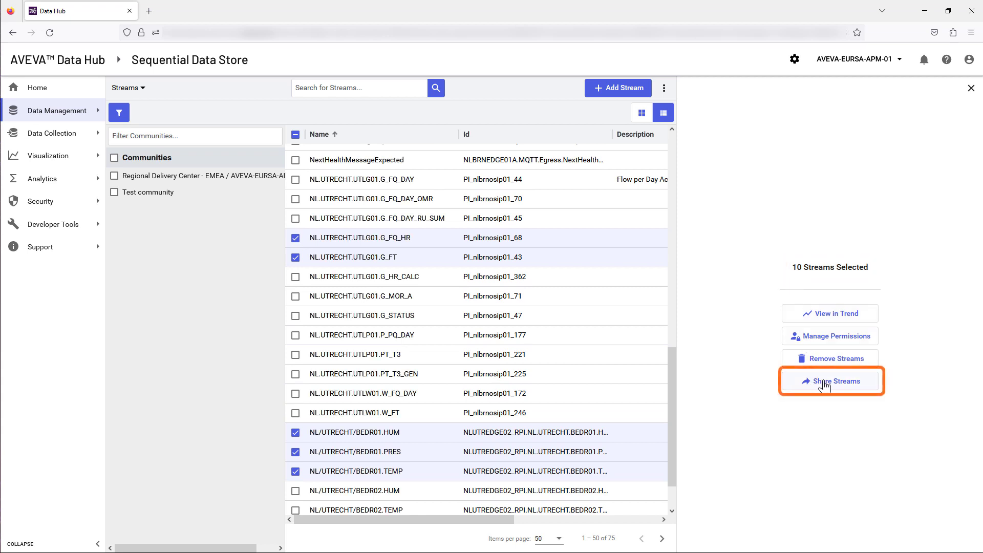
Share the ten selected streams with Test community.
click(830, 380)
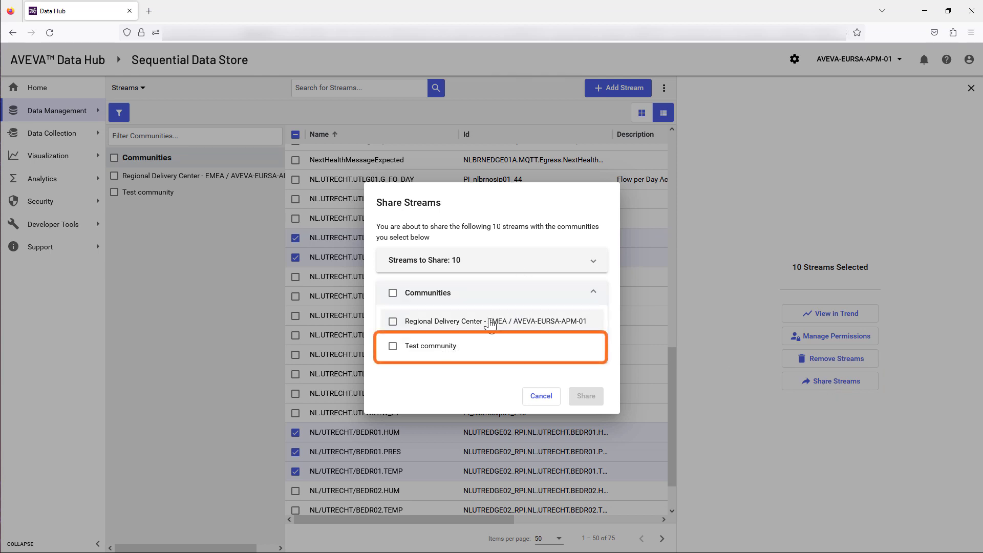
click(393, 346)
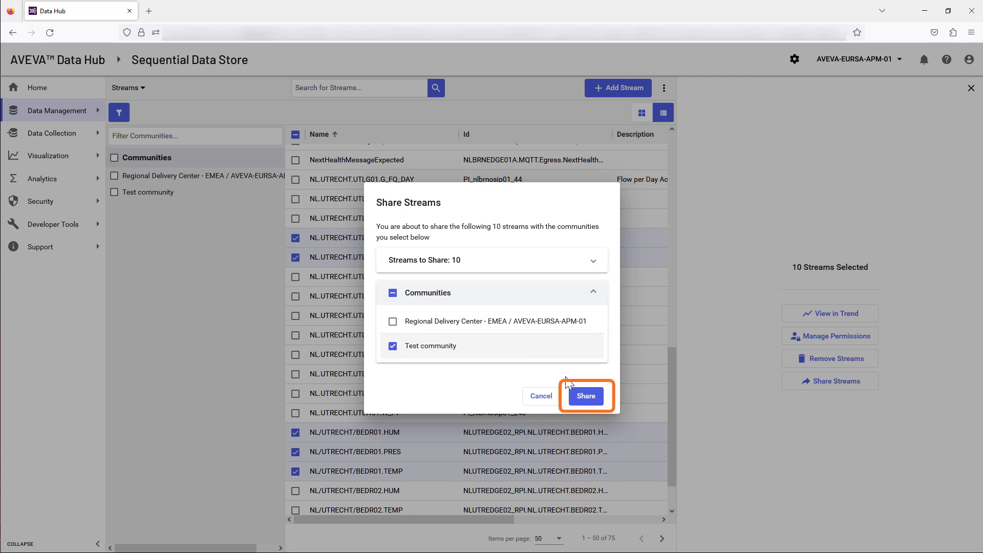
mouse_move(583, 396)
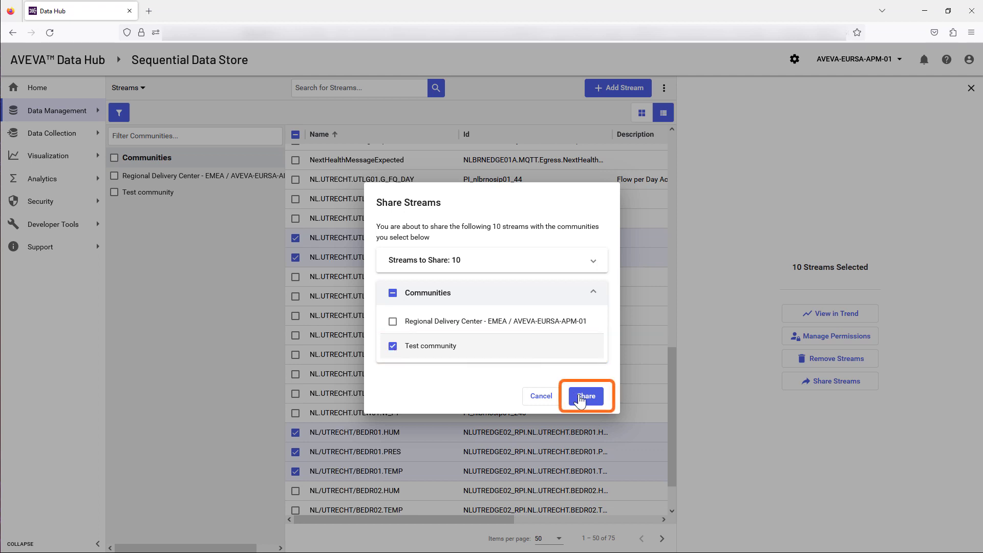
click(585, 396)
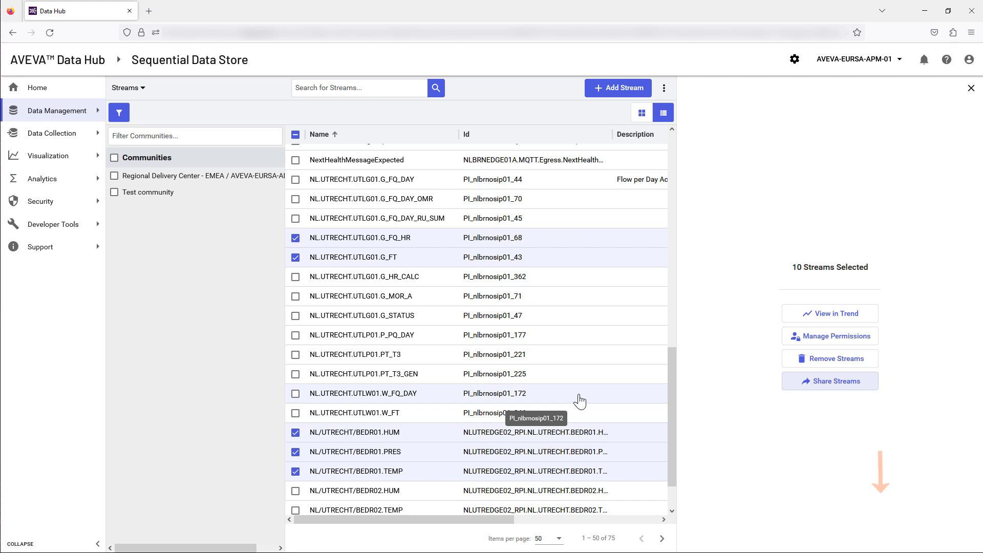
click(829, 381)
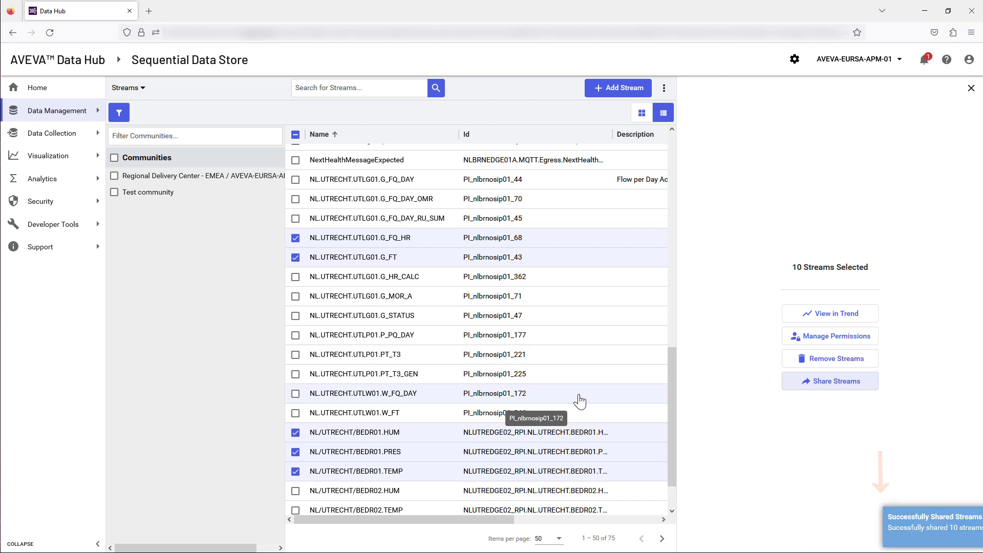
Open Test community's details from the Communities list to check its sharing.
click(56, 111)
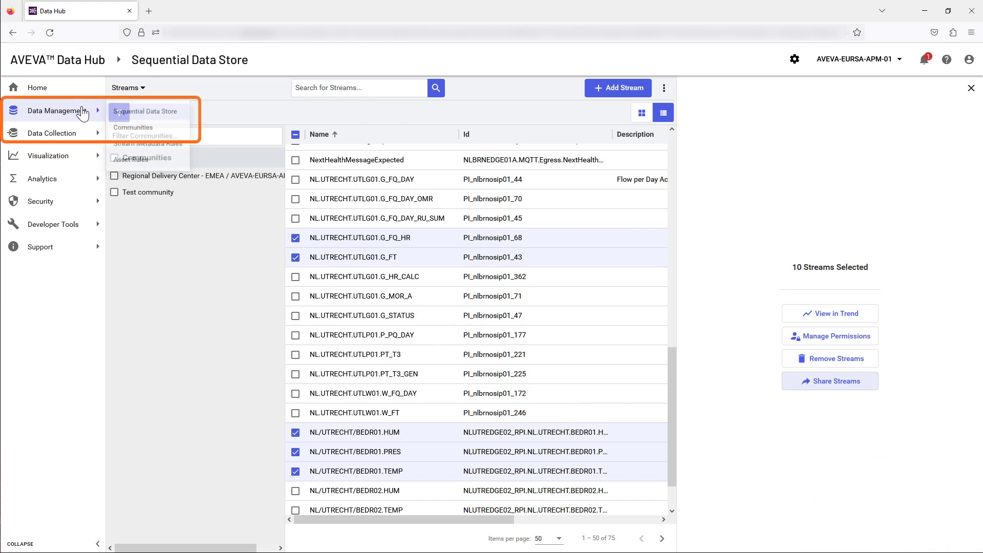
click(133, 128)
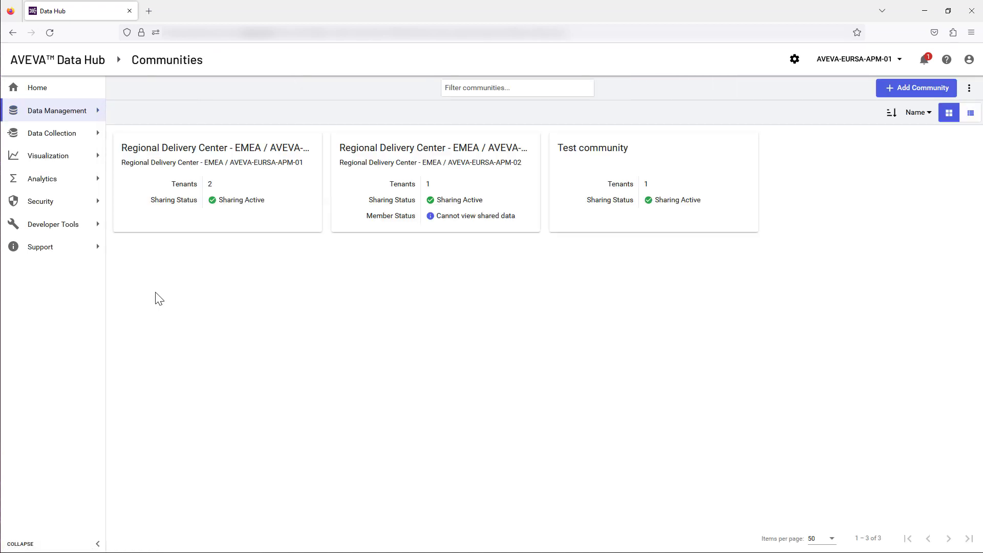
mouse_move(594, 197)
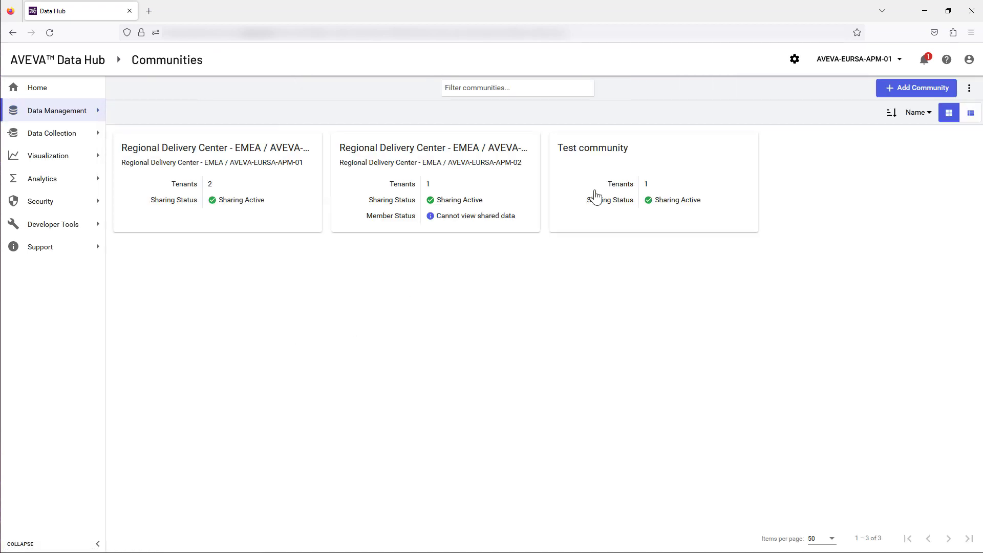
click(592, 148)
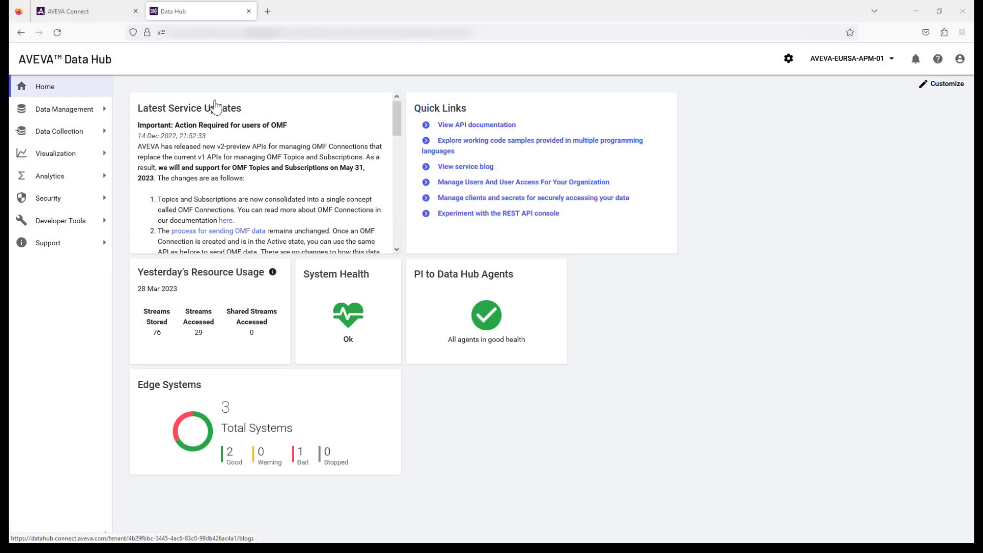
From the community's full details page, send a tenant invitation to another tenant's administrator.
click(61, 108)
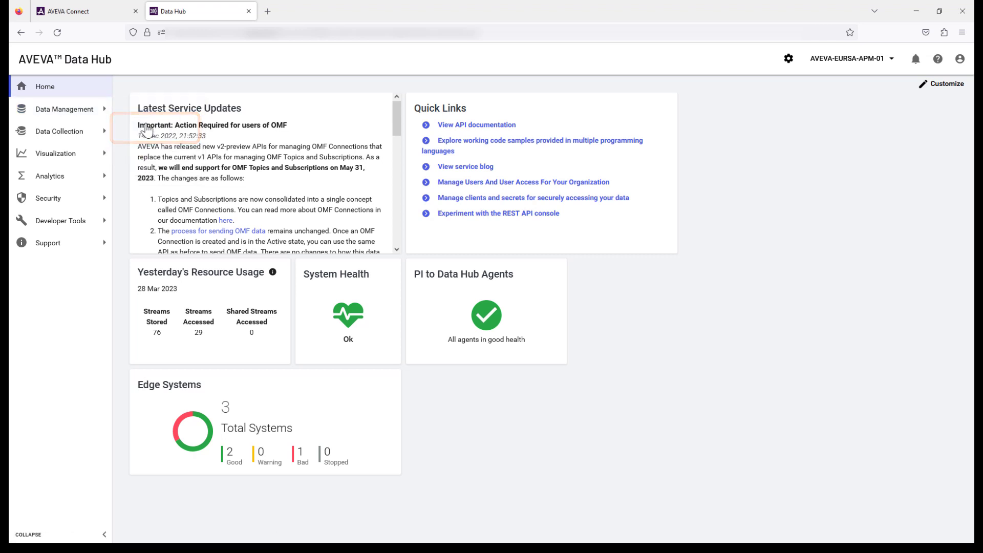
click(64, 109)
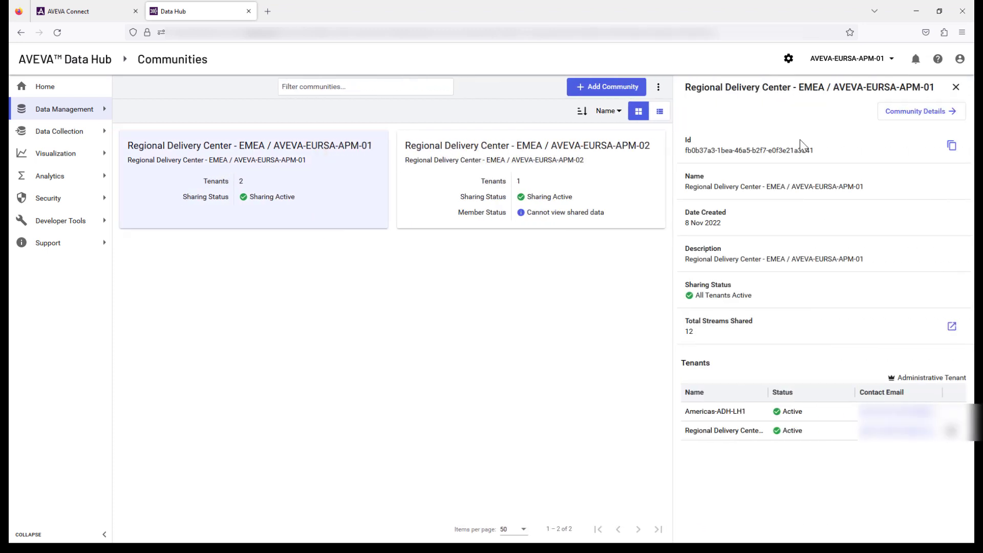
mouse_move(920, 111)
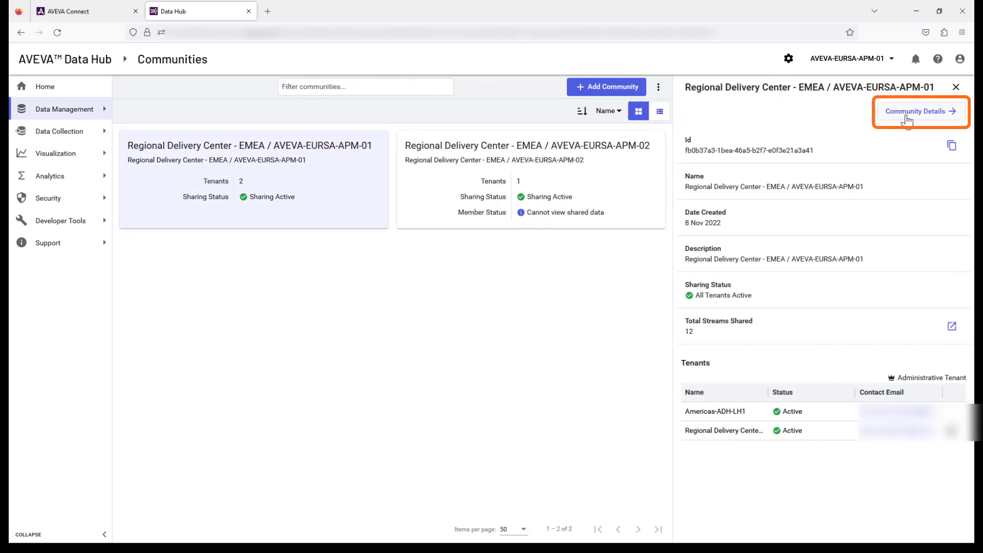
click(918, 111)
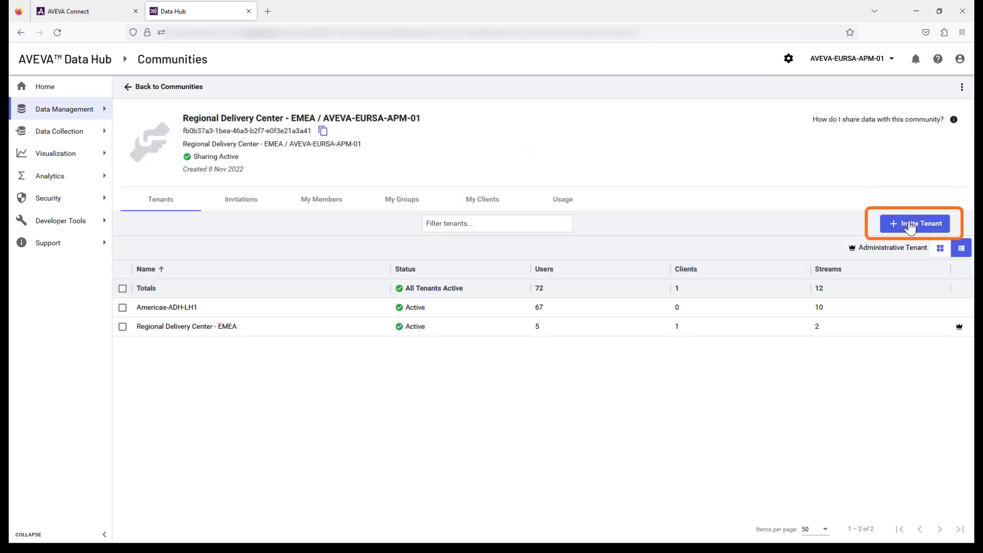
click(914, 223)
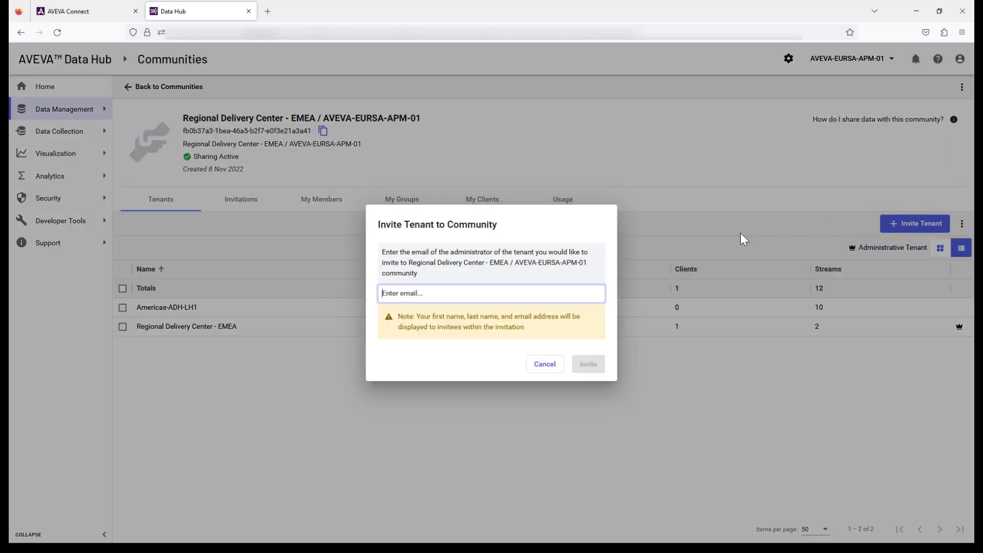
mouse_move(495, 293)
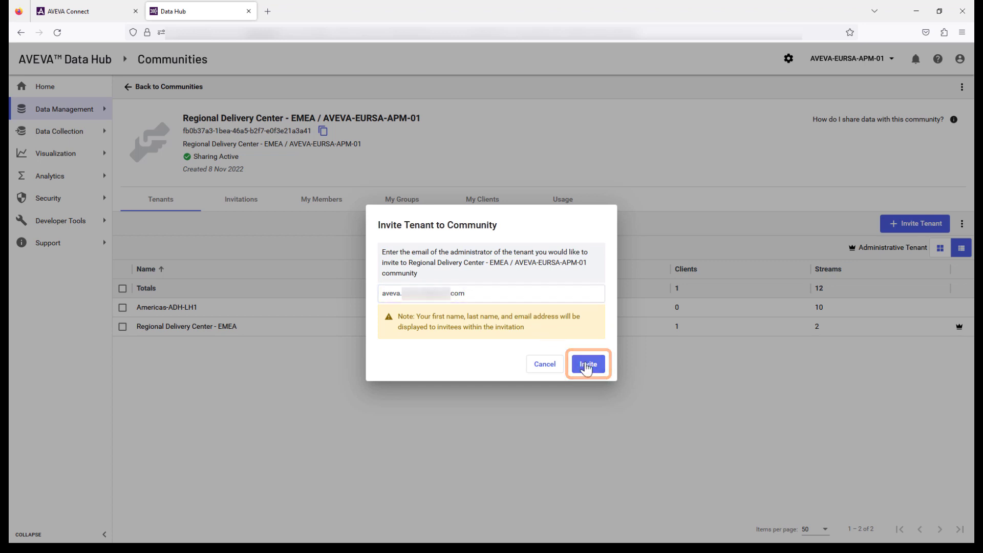
click(587, 364)
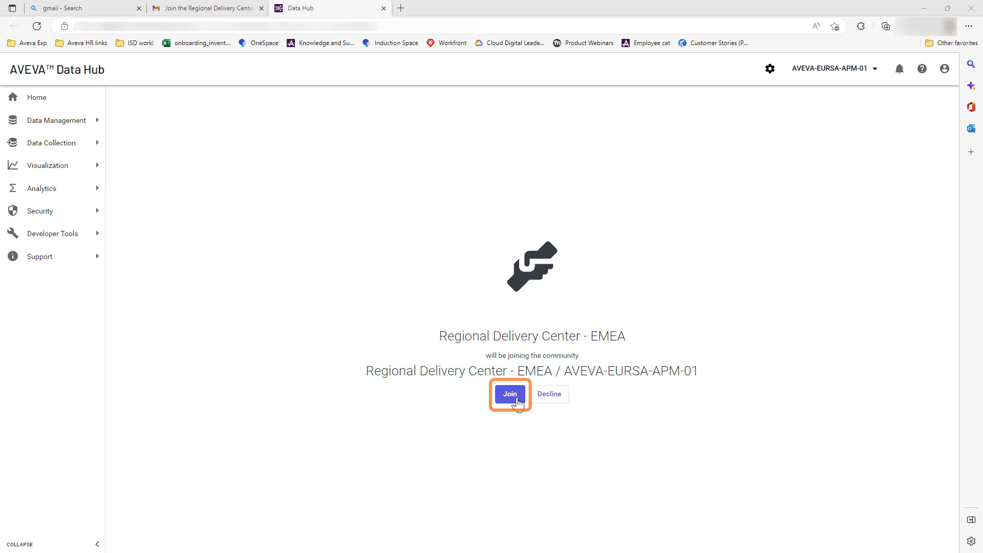
Join the AVEVA-EURSA-APM-01 community from the Regional Delivery Center - EMEA invitation page.
click(509, 394)
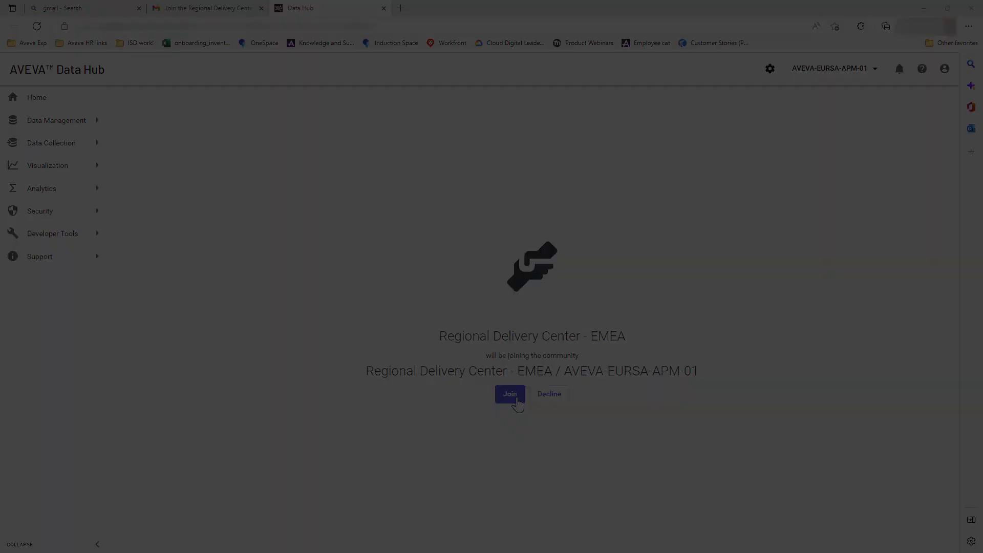
click(509, 393)
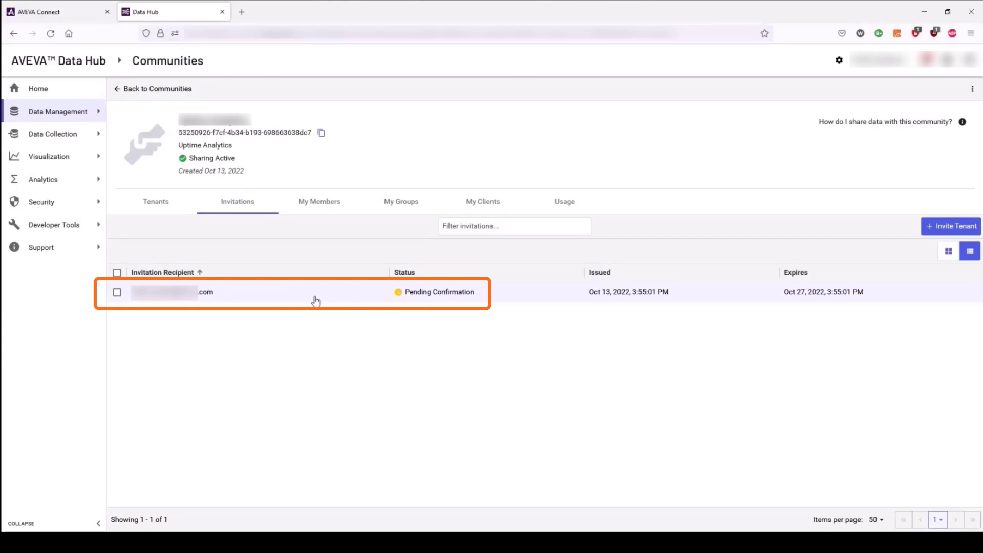
Open the pending tenant invitation and confirm the tenant in the dialog.
click(316, 291)
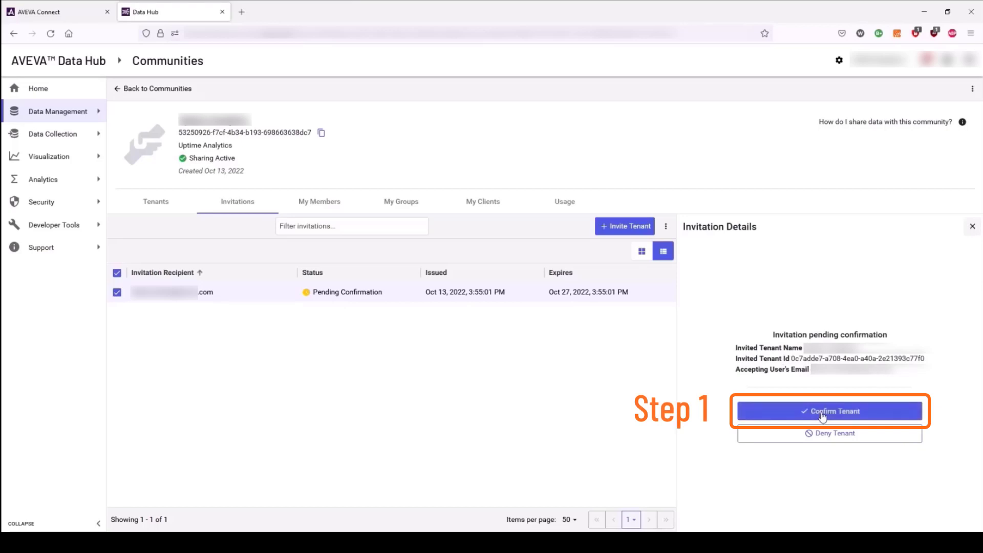
click(828, 411)
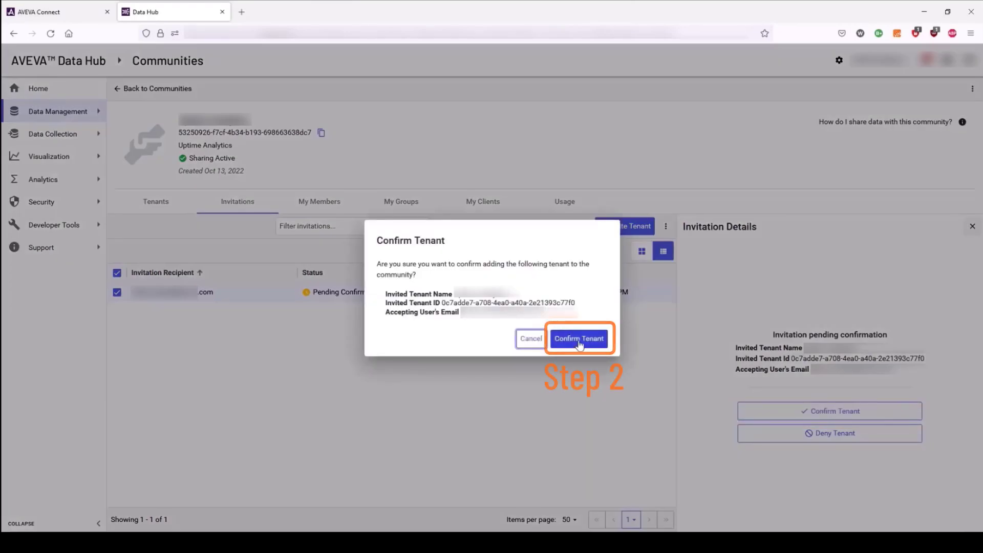
click(578, 338)
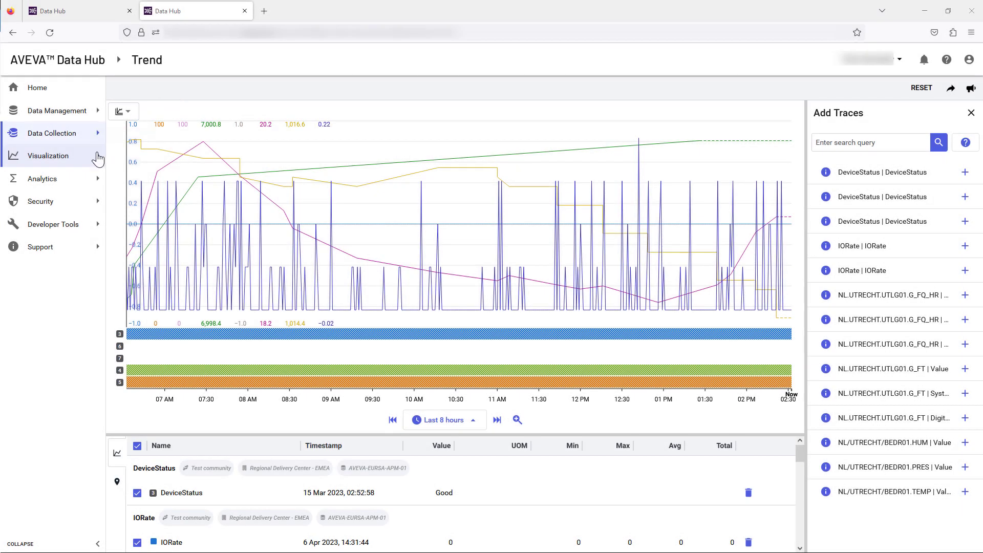
Expand the Visualization options showing Trend and Asset Explorer.
click(47, 156)
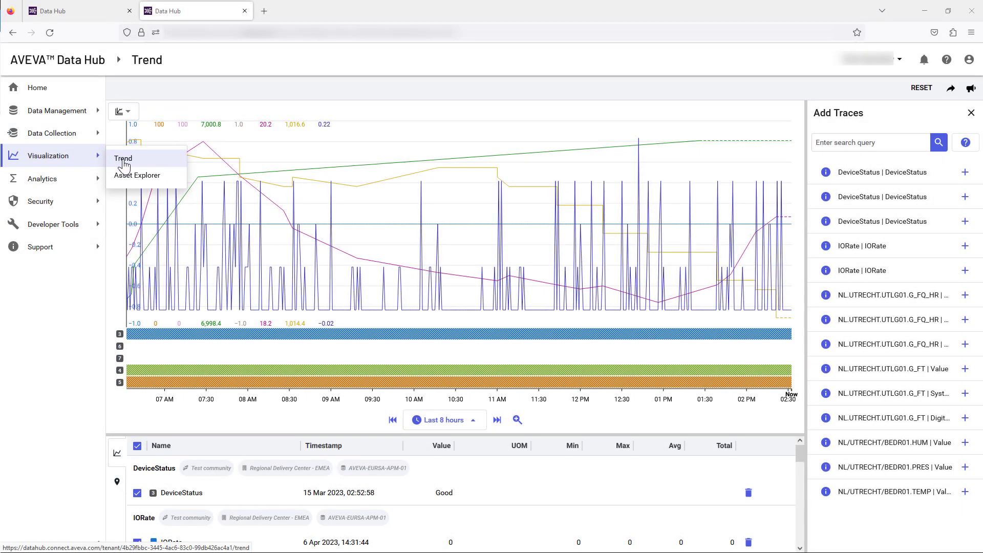
mouse_move(211, 234)
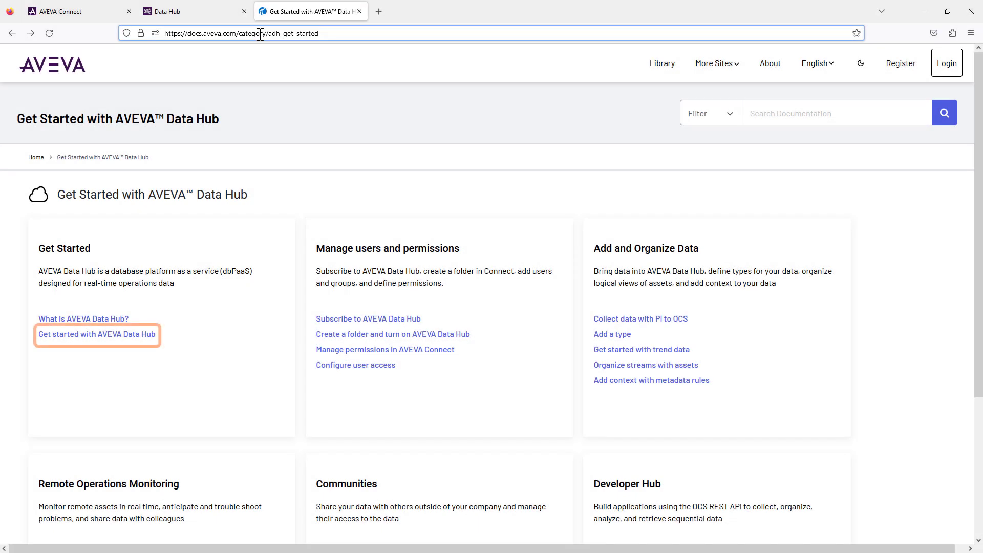
Go through Get started with AVEVA Data Hub > Data management to the Communities article.
click(97, 334)
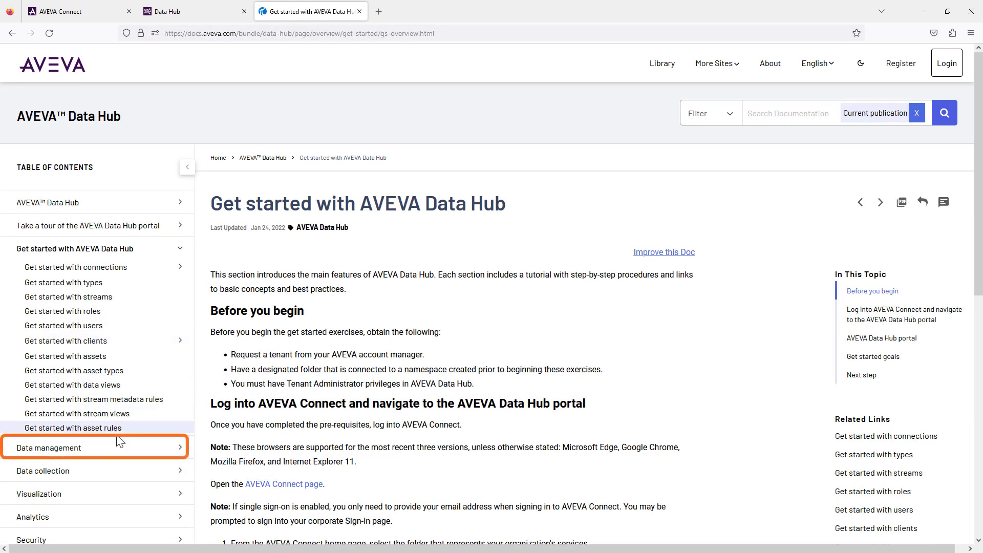
click(49, 447)
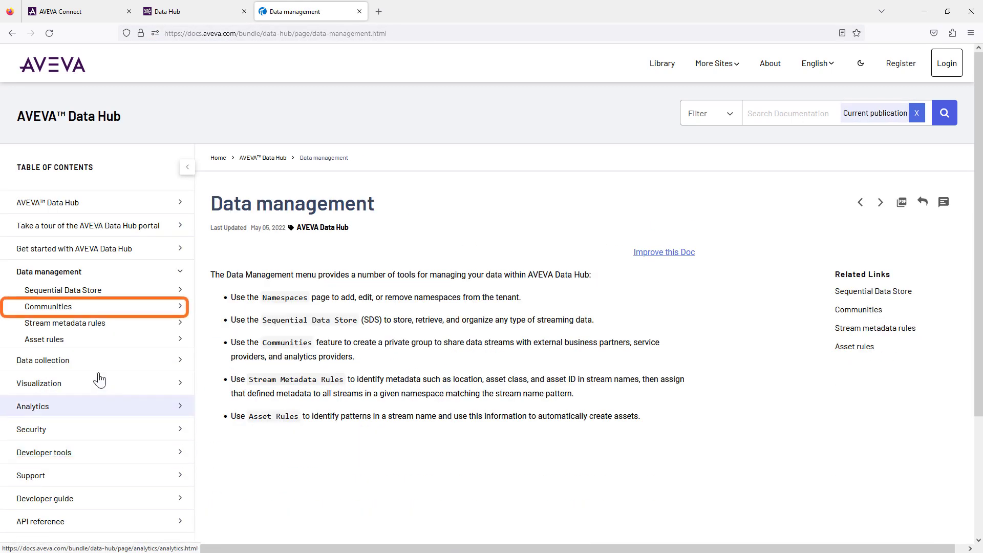
click(45, 306)
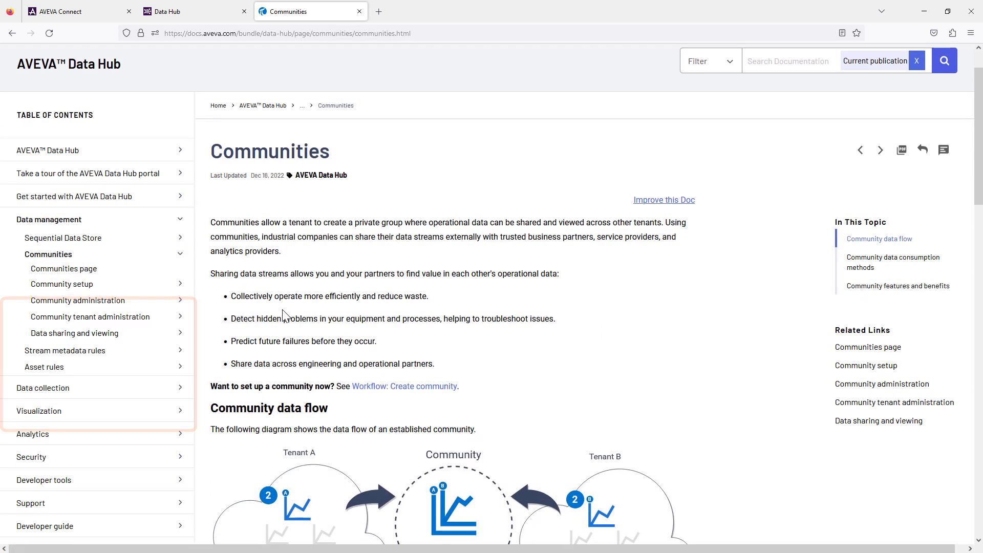
scroll(down, 3)
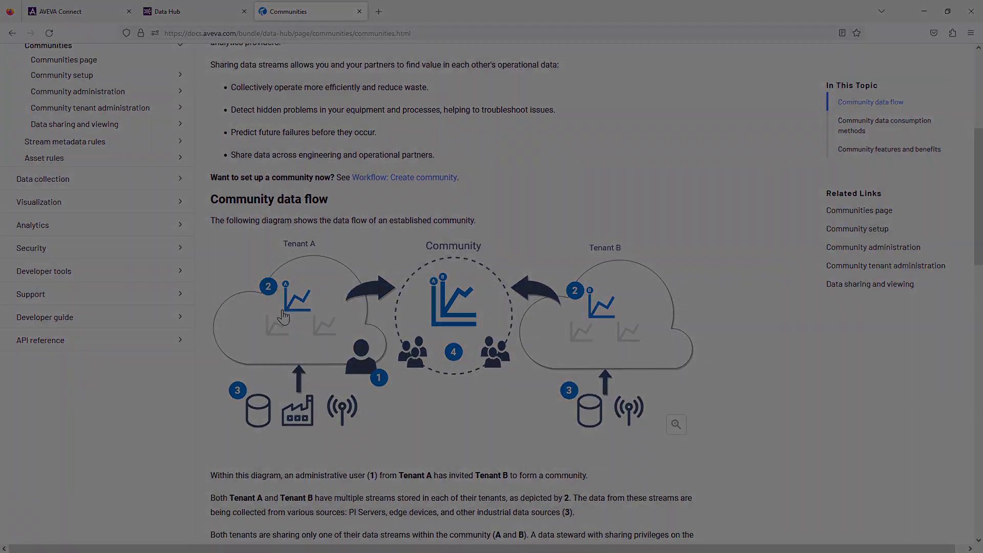